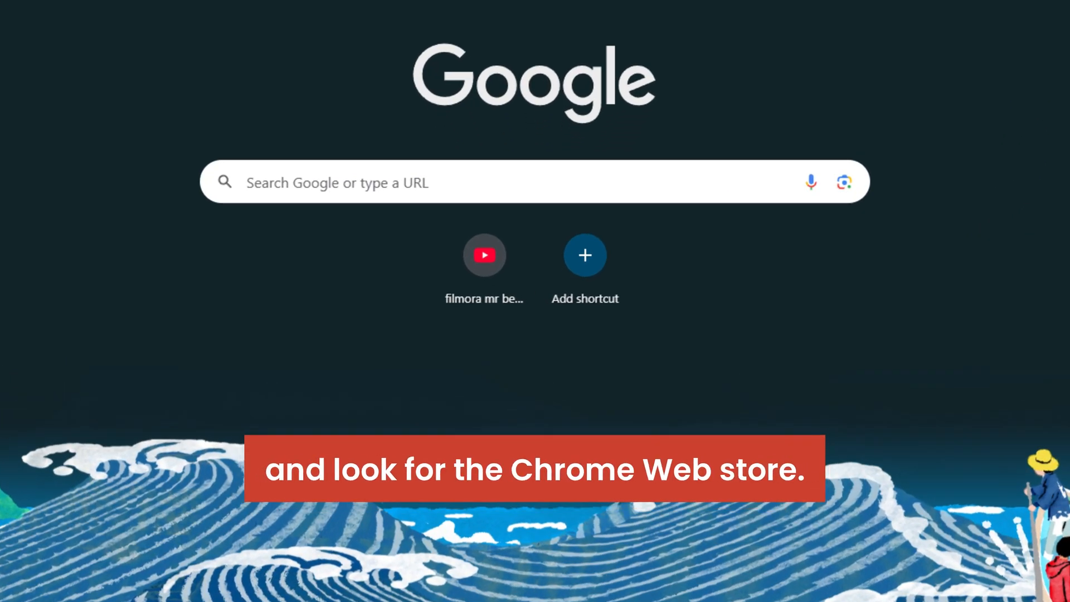
# Search Google for "google chrome web store".
pyautogui.write('google chrome web store')
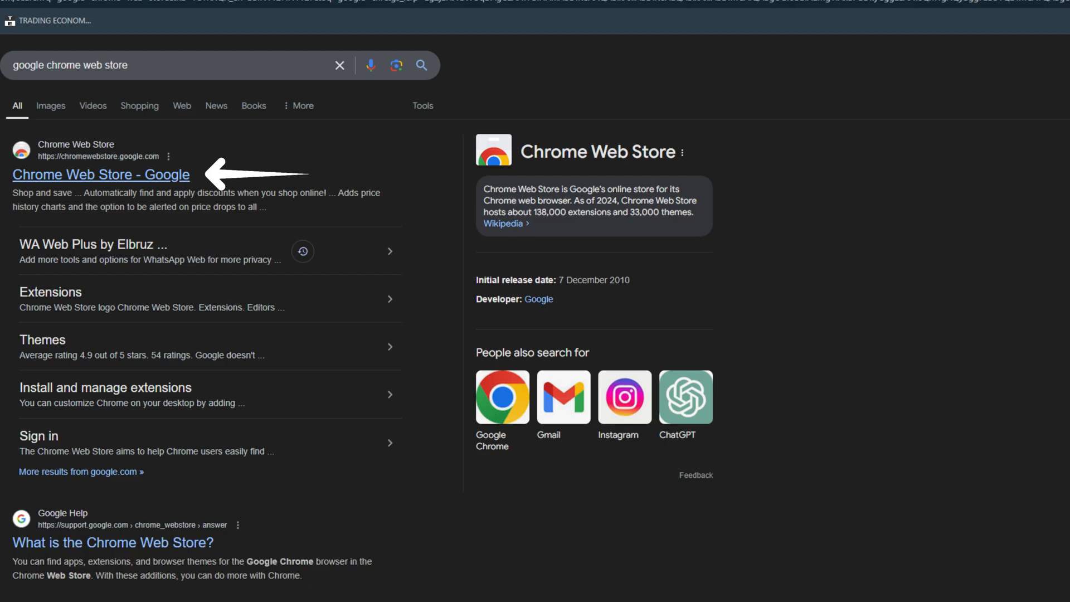
# Go to the Chrome Web Store and open the WA Web Plus by Elbruz Technologies page.
pyautogui.click(101, 174)
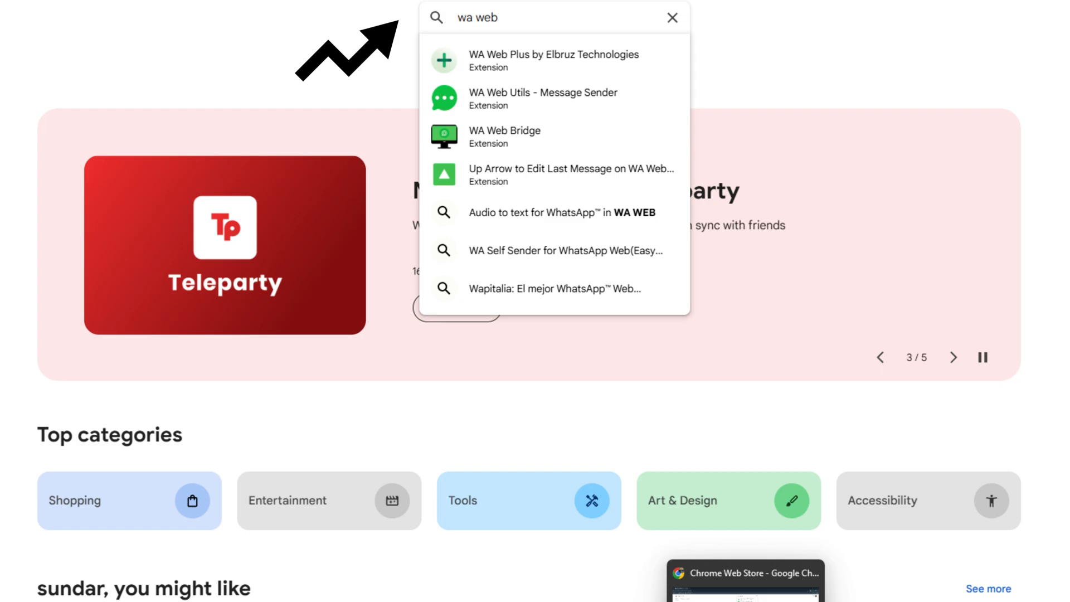
pyautogui.click(553, 60)
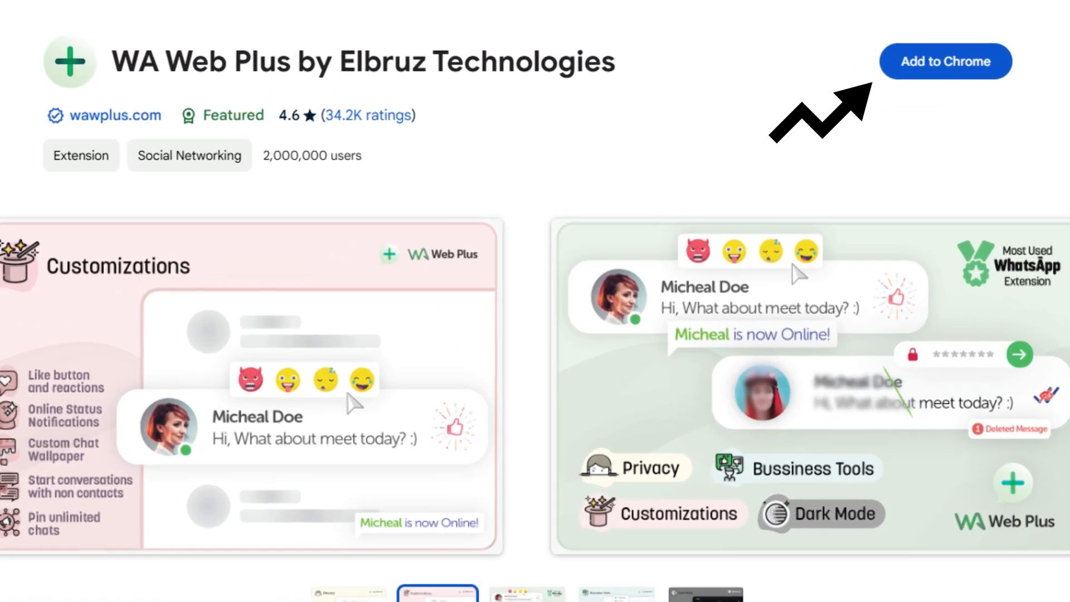
# Add WA Web Plus to Chrome and confirm the extension installation.
pyautogui.click(945, 61)
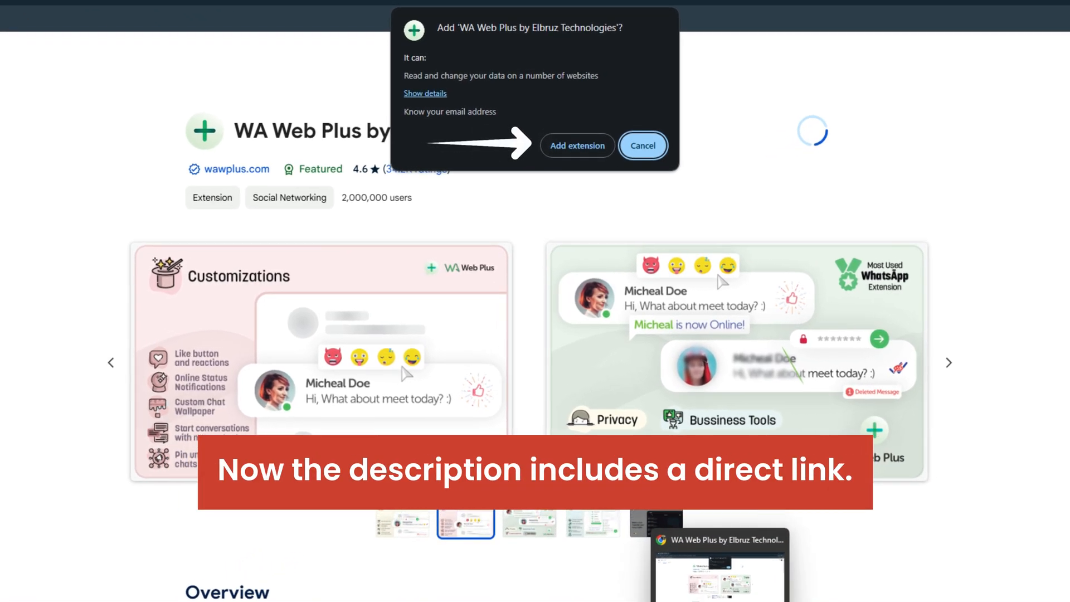
pyautogui.click(577, 145)
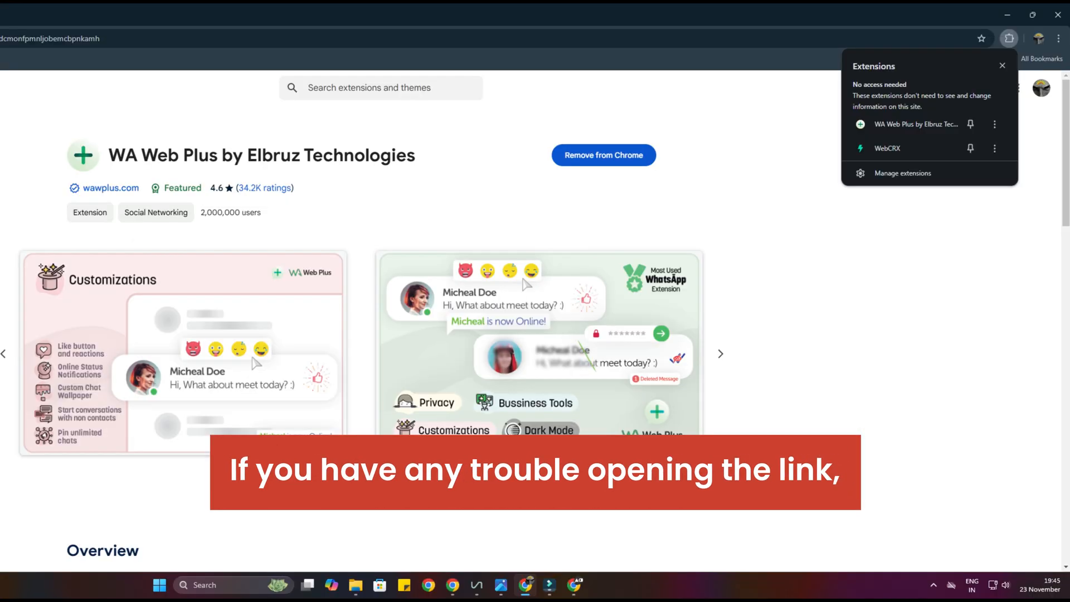